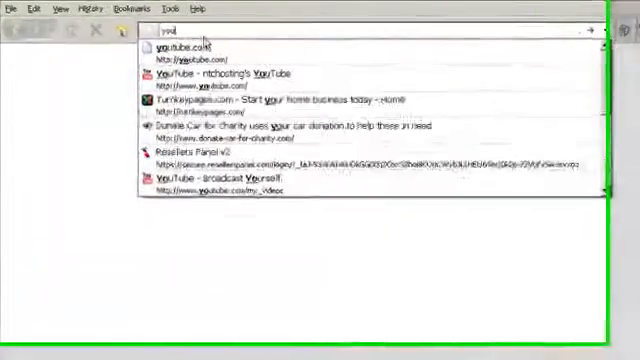
Step: Go to the Moodle site address so its login page loads with admin credentials filled in
type("your-m")
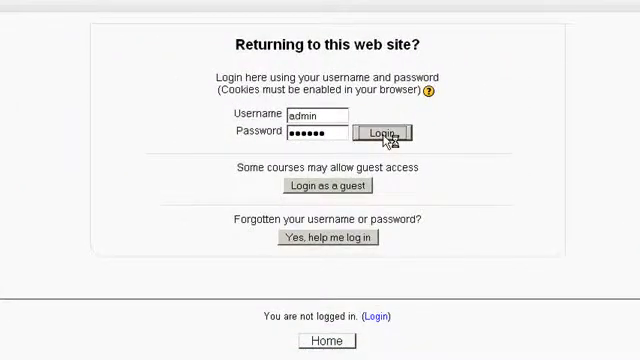
Step: Log in as admin and scroll through the Theme Selector's list of installed themes
left_click(388, 132)
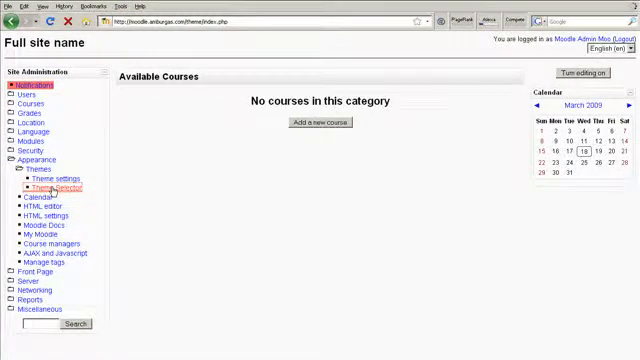
left_click(52, 188)
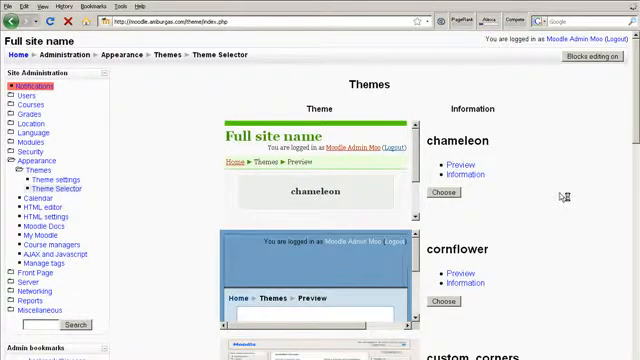
scroll("down", 3)
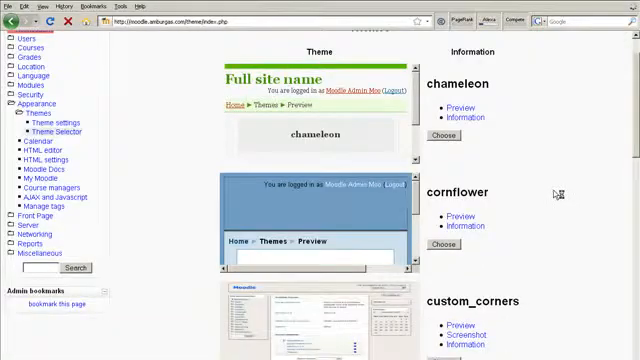
scroll("down", 3)
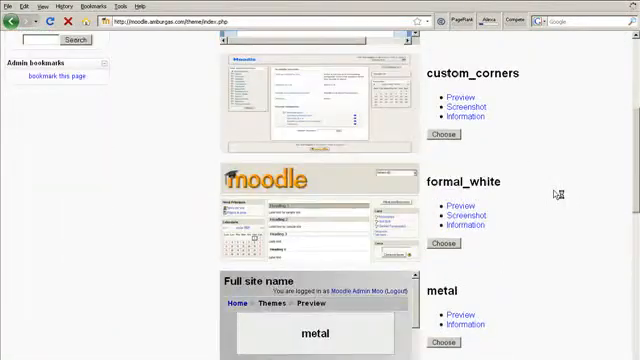
scroll("down", 3)
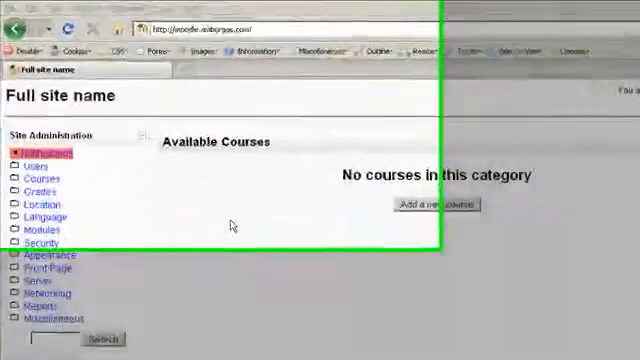
Step: Launch FireFTP from the Tools menu and connect to the your-moodle-site.com account
left_click(242, 12)
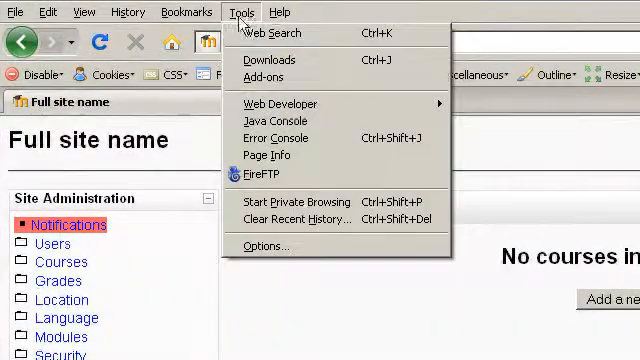
left_click(266, 168)
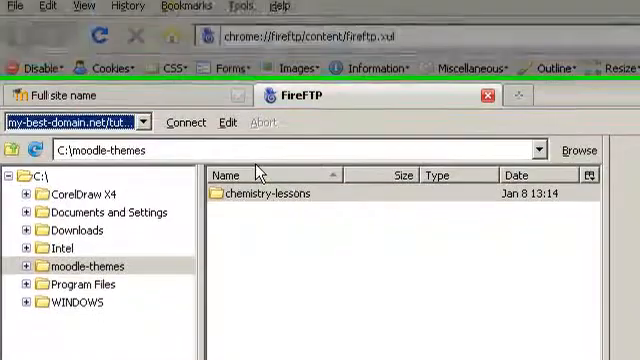
left_click(146, 122)
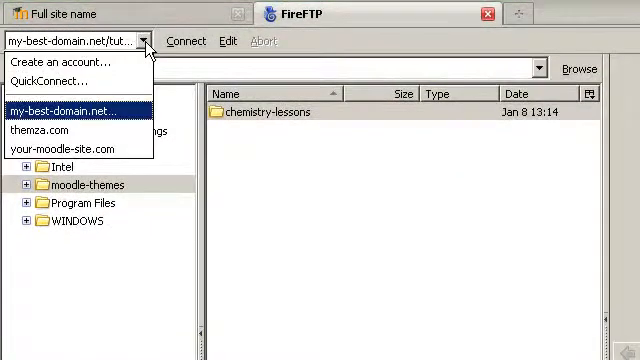
left_click(64, 148)
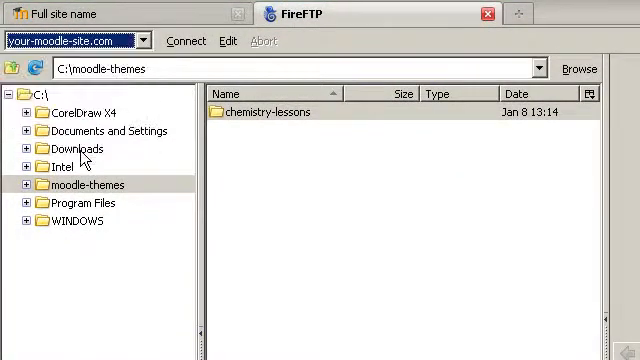
left_click(184, 40)
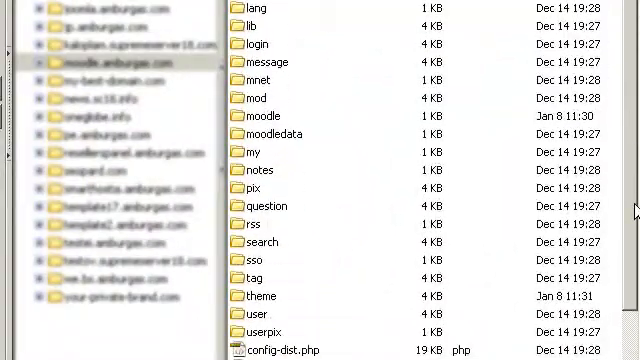
Step: Enter the server's theme folder to receive the chemistry-lessons theme upload
left_click(258, 296)
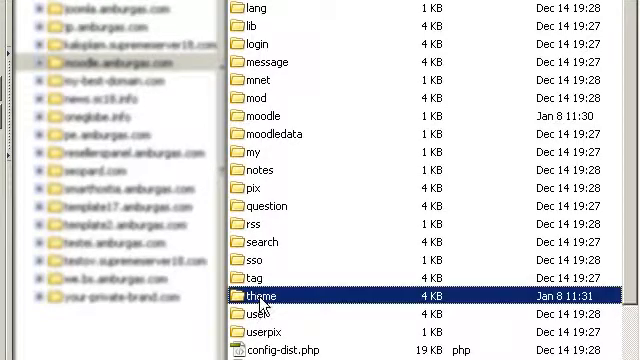
double_click(264, 296)
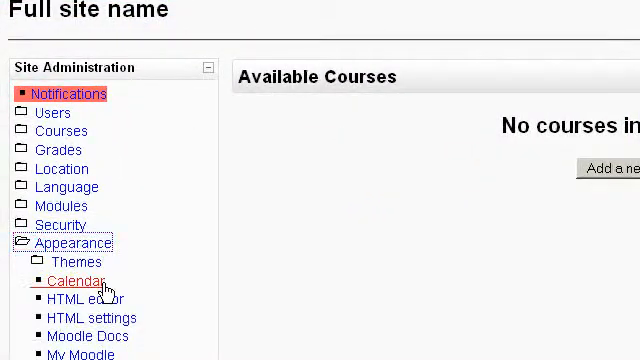
Step: Choose the chemistry-lessons theme in the Theme Selector and continue back to the site
left_click(64, 260)
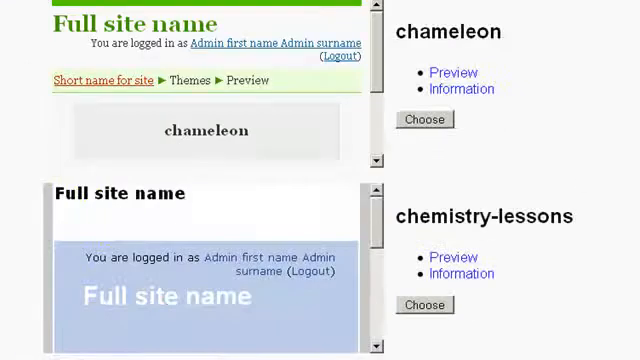
mouse_move(152, 280)
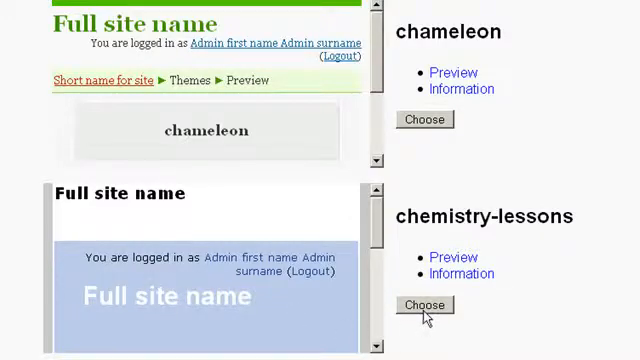
left_click(424, 304)
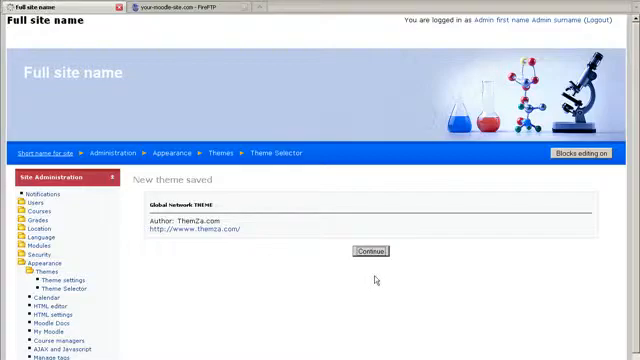
left_click(364, 252)
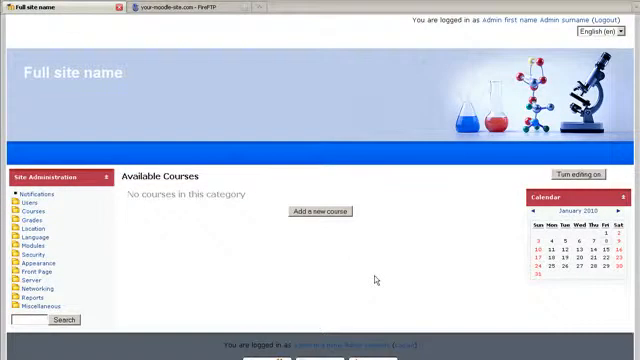